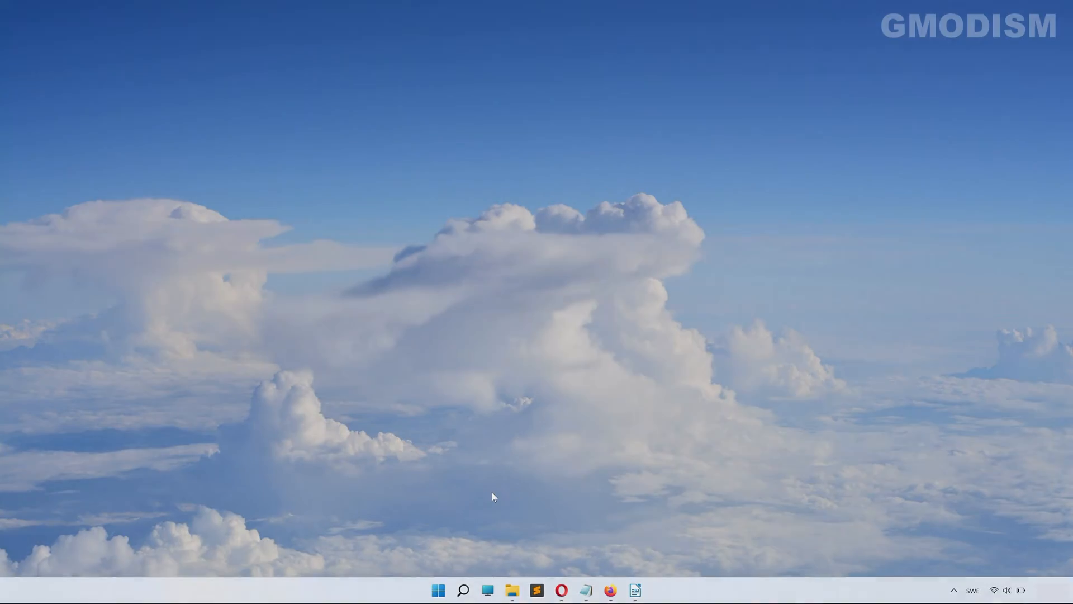
- Launch the Services console by running services.msc from the Run dialog
{"action": "key", "text": "win+r"}
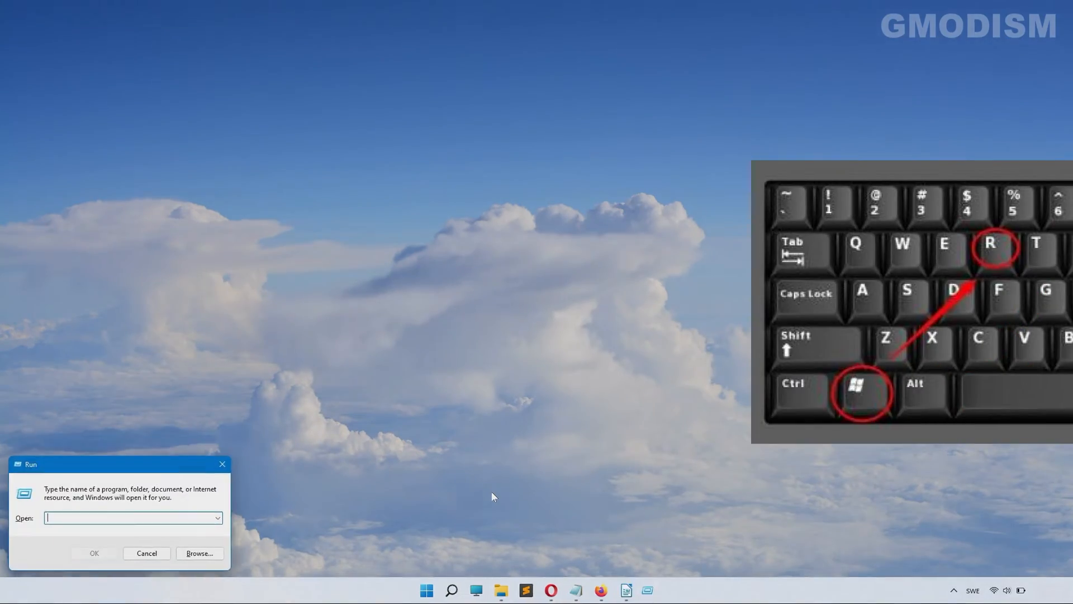
{"action": "type", "text": "servic"}
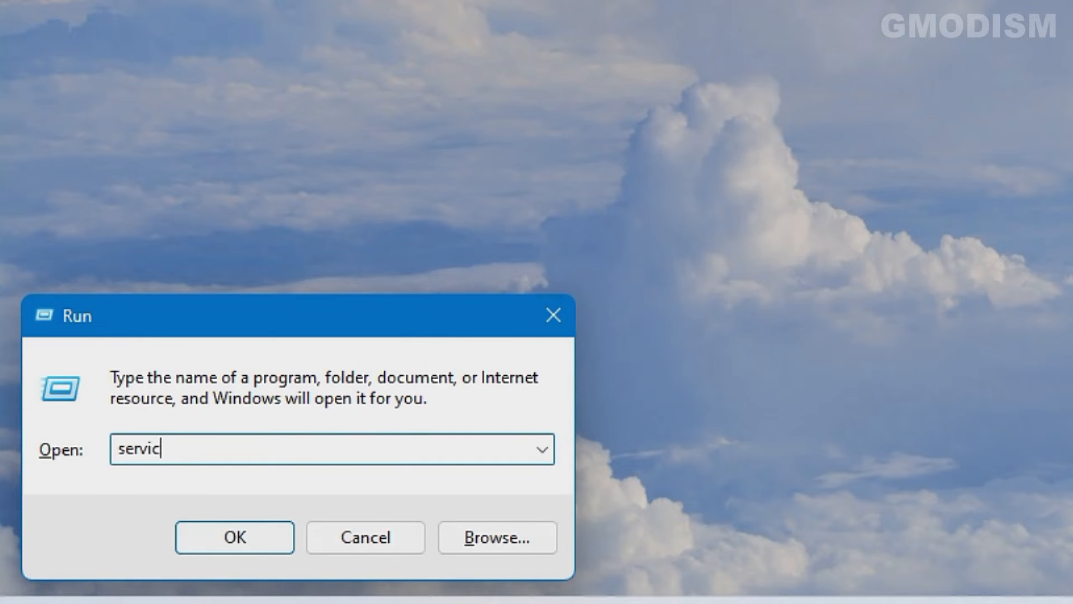
{"action": "type", "text": "es.m"}
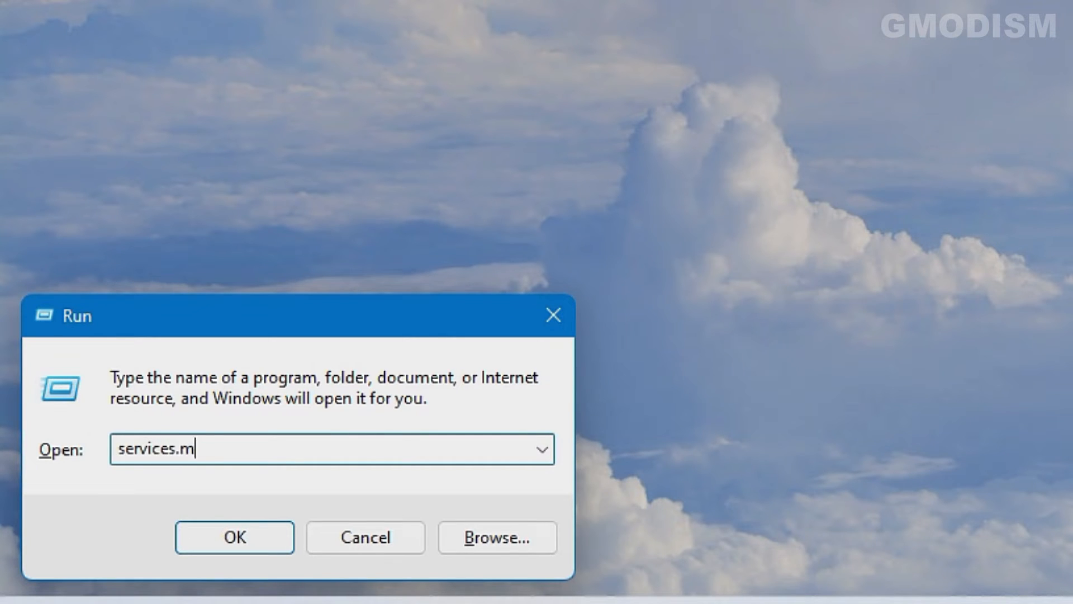
{"action": "type", "text": "sc"}
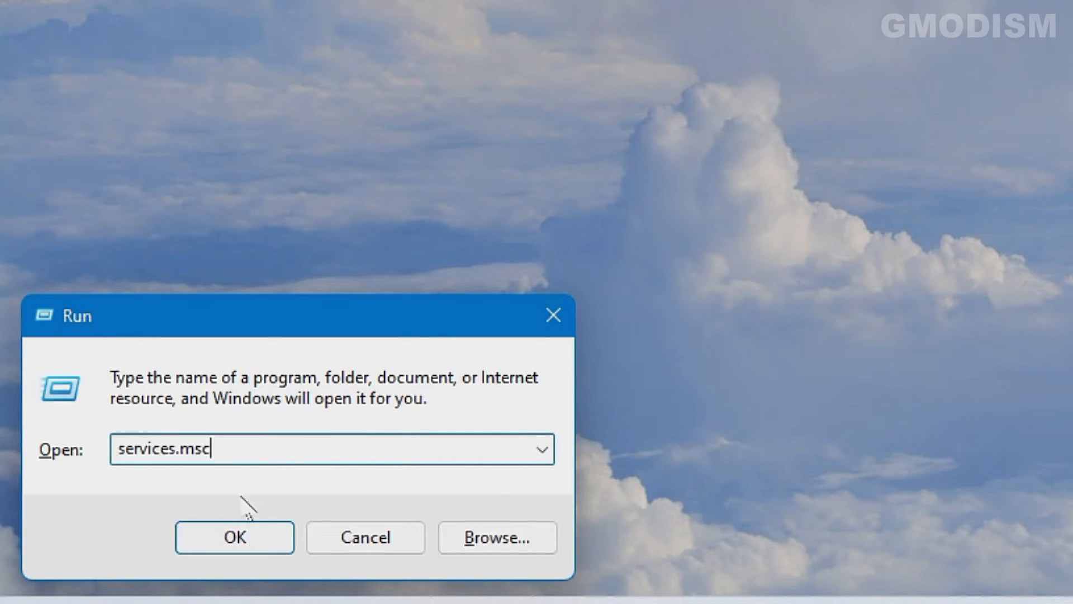
{"action": "left_click", "coordinate": [233, 537]}
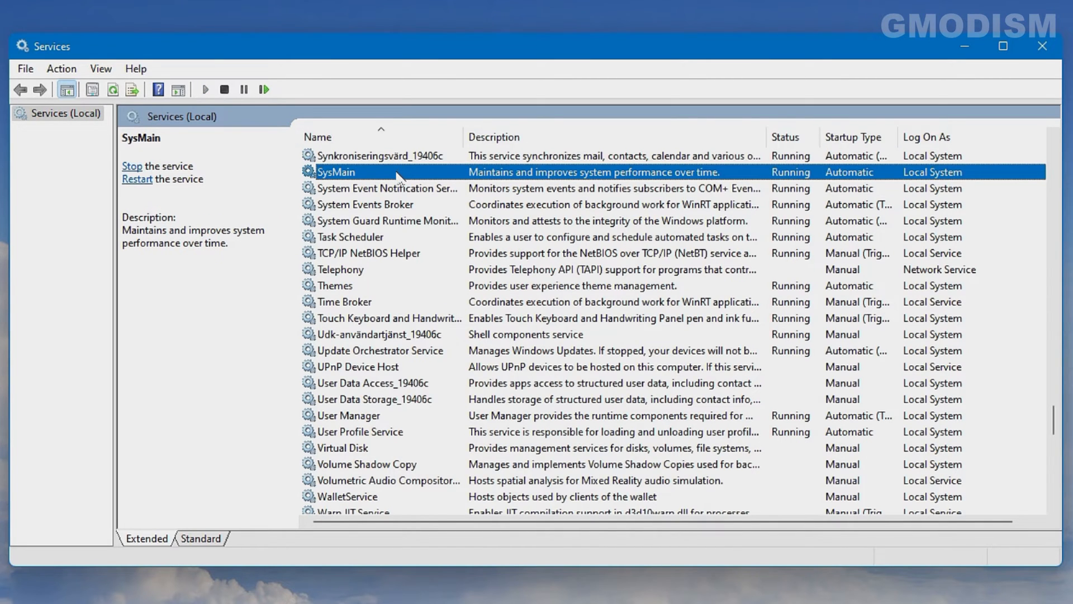
- Bring up the SysMain service's Properties dialog from the services list
{"action": "double_click", "coordinate": [335, 172]}
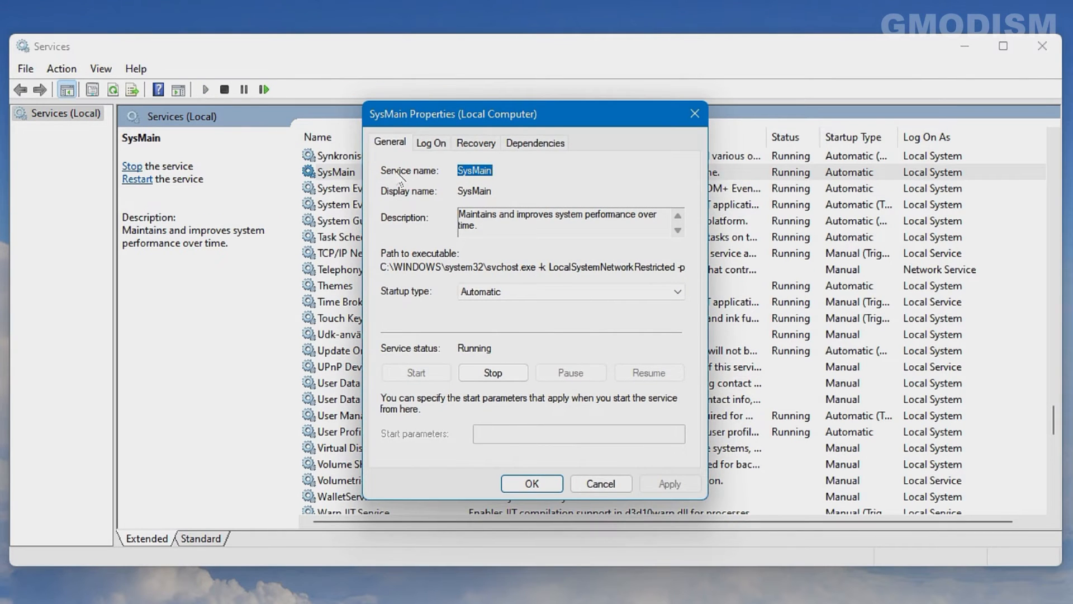
{"action": "mouse_move", "coordinate": [492, 371]}
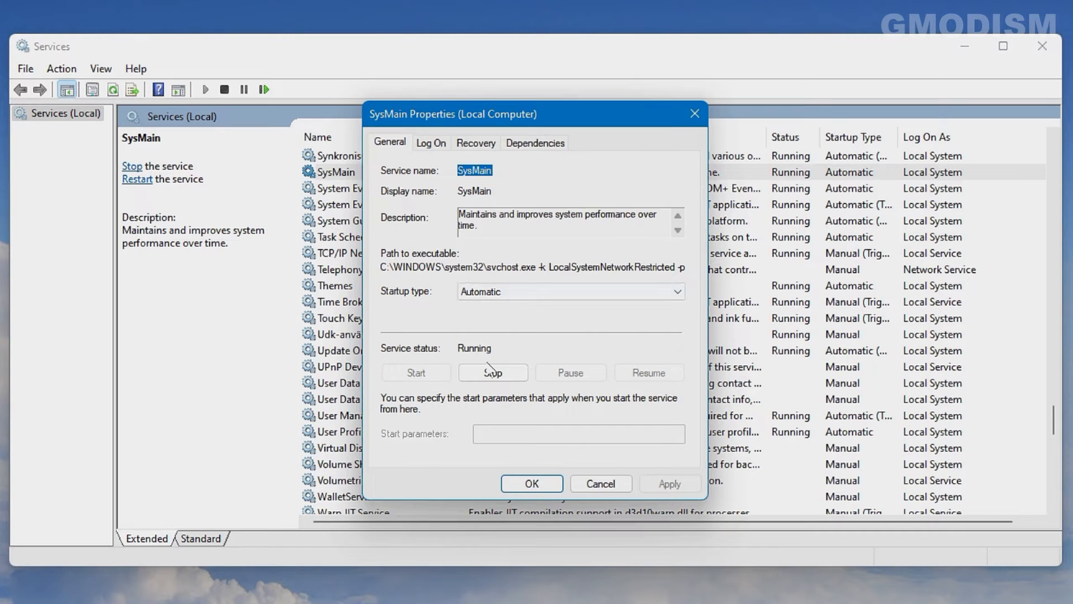
- Stop SysMain, set its startup type to Disabled, apply, and close Services
{"action": "left_click", "coordinate": [492, 373]}
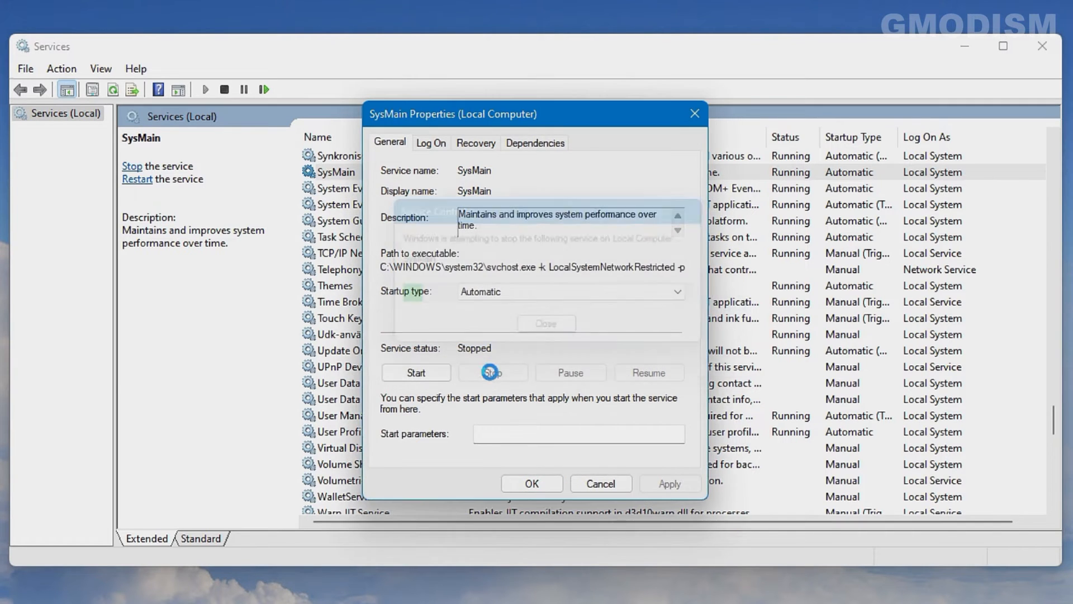
{"action": "left_click", "coordinate": [676, 290]}
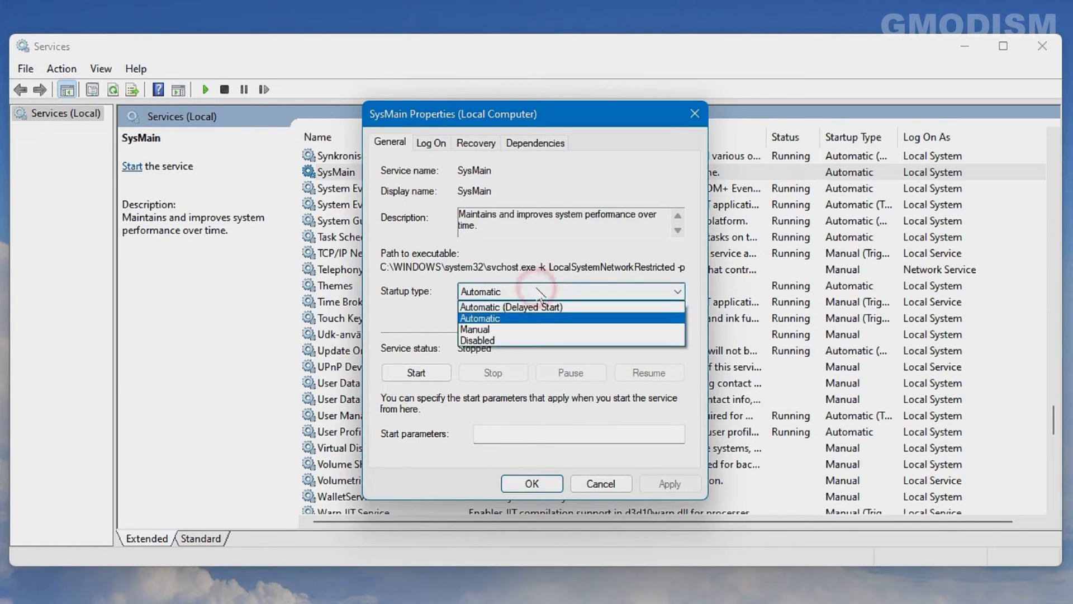
{"action": "left_click", "coordinate": [476, 340]}
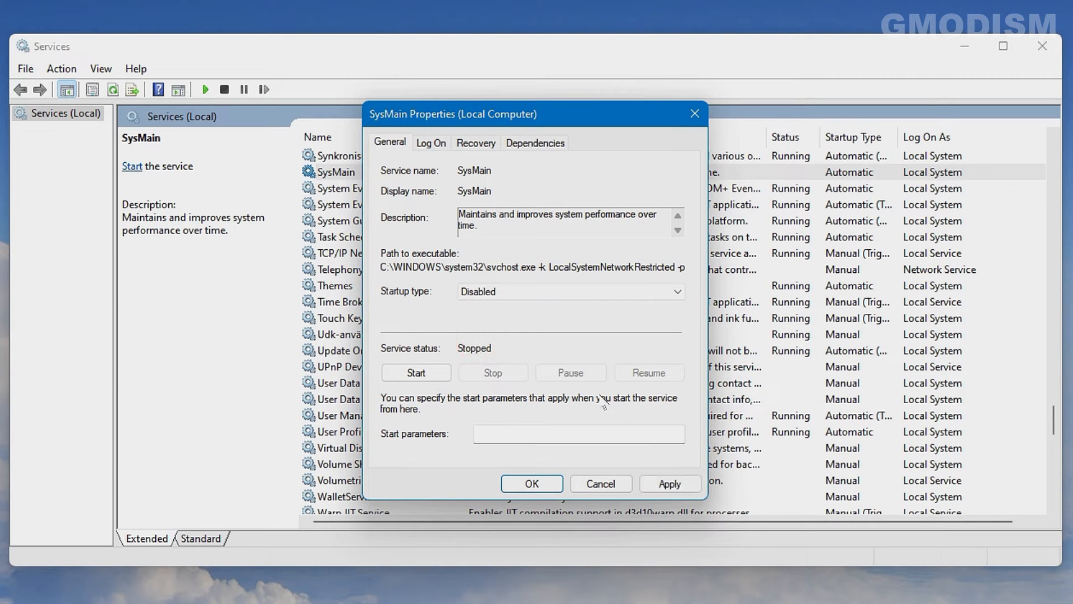
{"action": "left_click", "coordinate": [670, 483]}
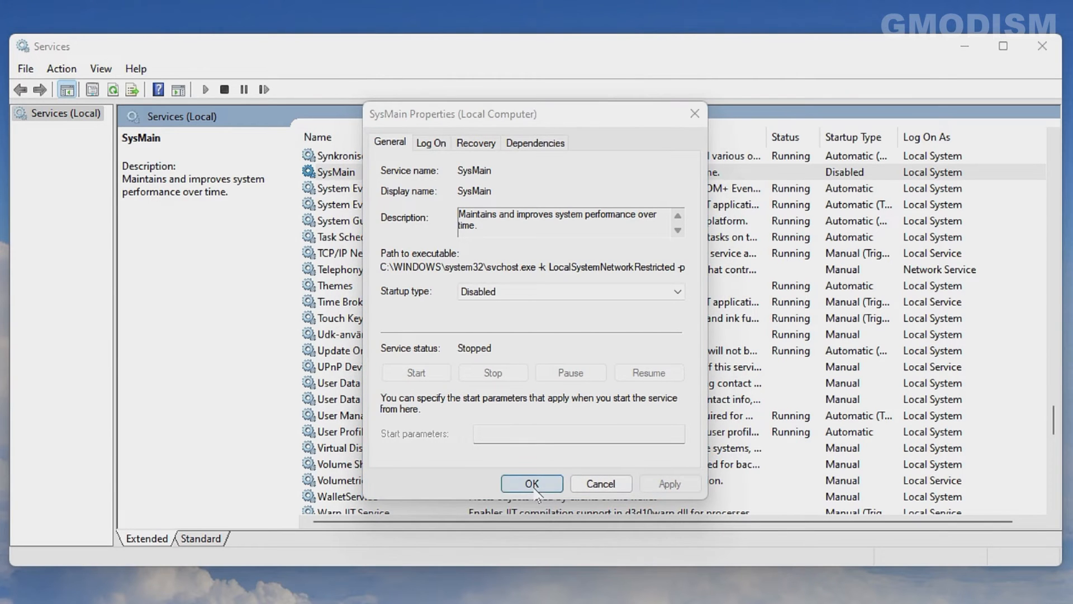
{"action": "left_click", "coordinate": [531, 483]}
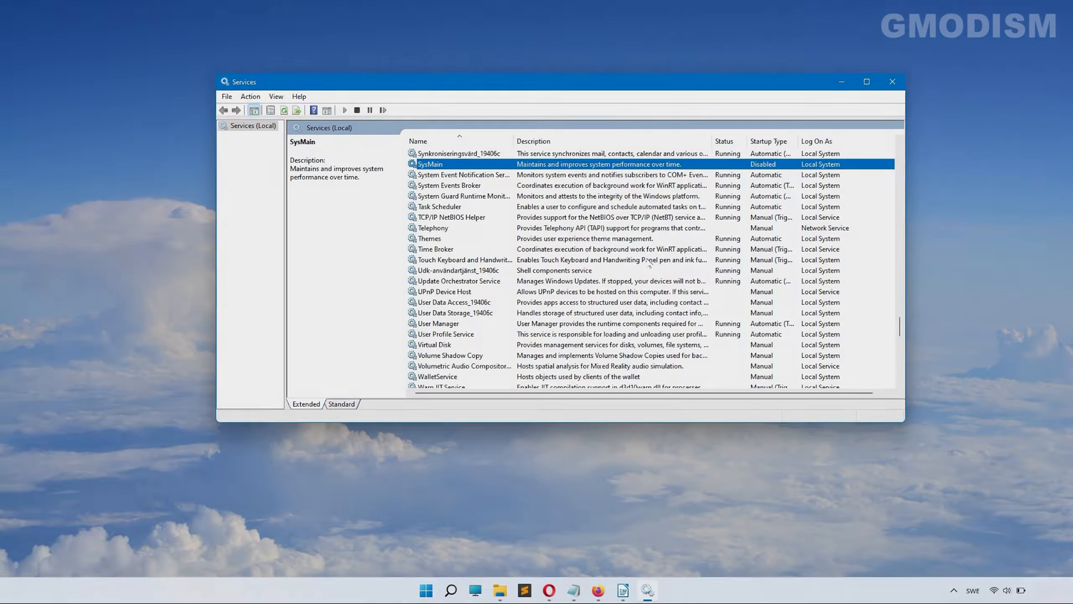
{"action": "left_click", "coordinate": [893, 81]}
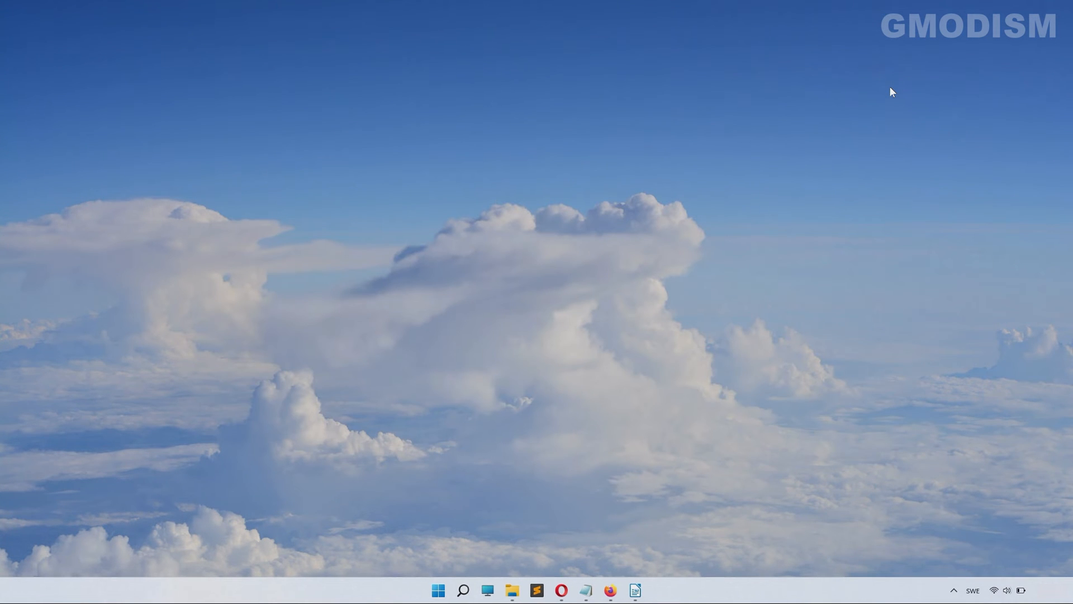
{"action": "mouse_move", "coordinate": [738, 241]}
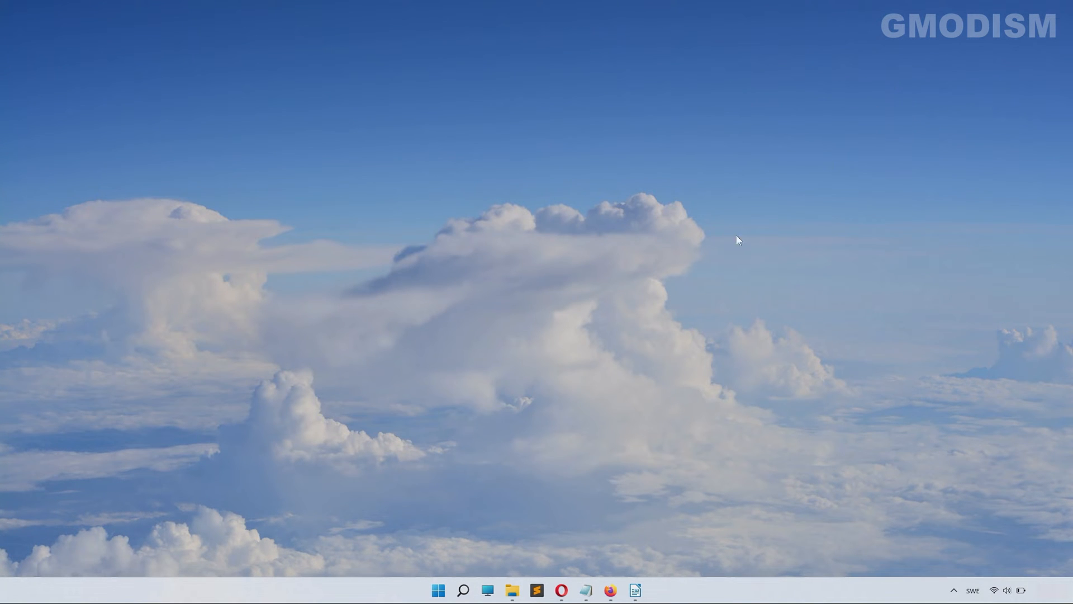
{"action": "mouse_move", "coordinate": [584, 410]}
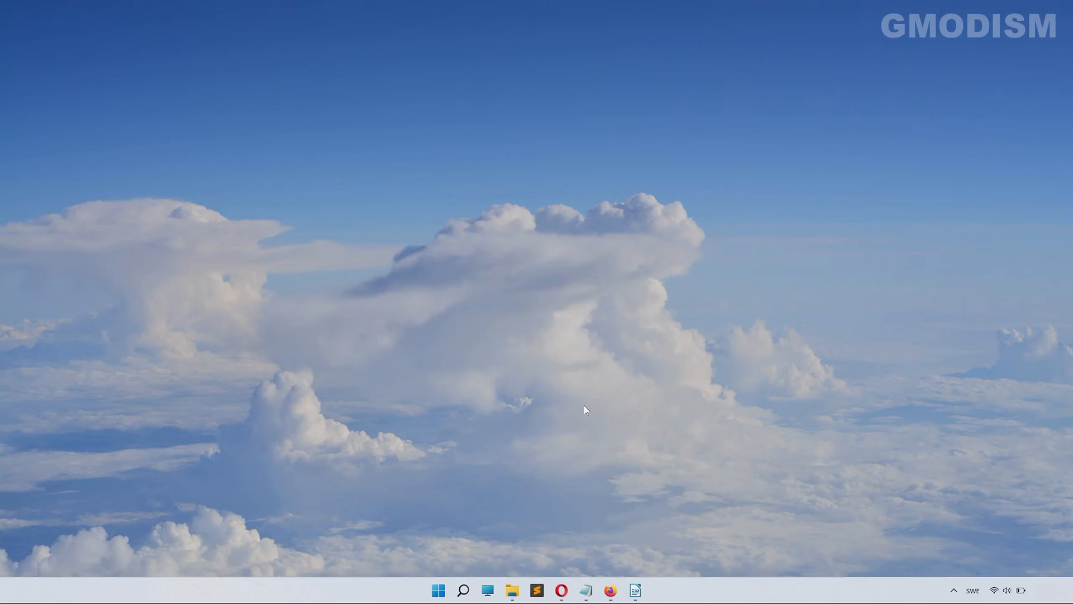